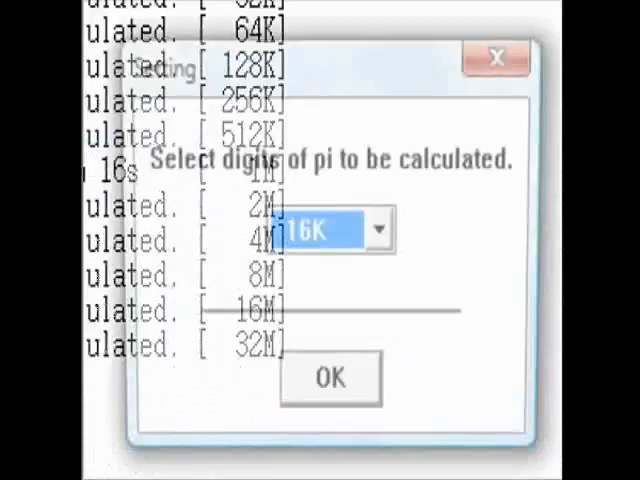
Choose 1M digits in the digits dialog and confirm to start calculating pi.
{"action": "left_click", "coordinate": [365, 229]}
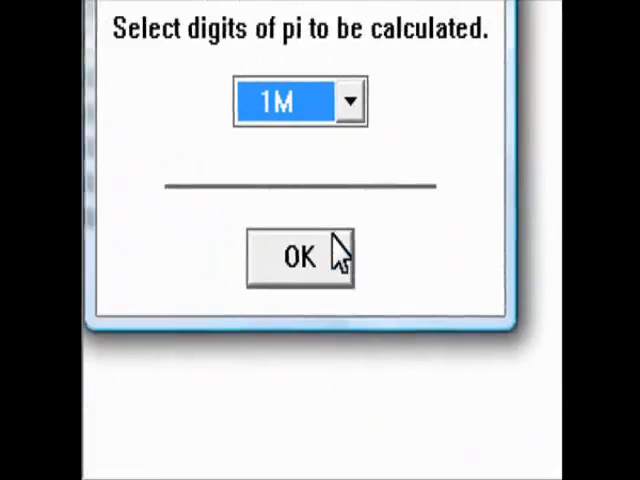
{"action": "left_click", "coordinate": [298, 256]}
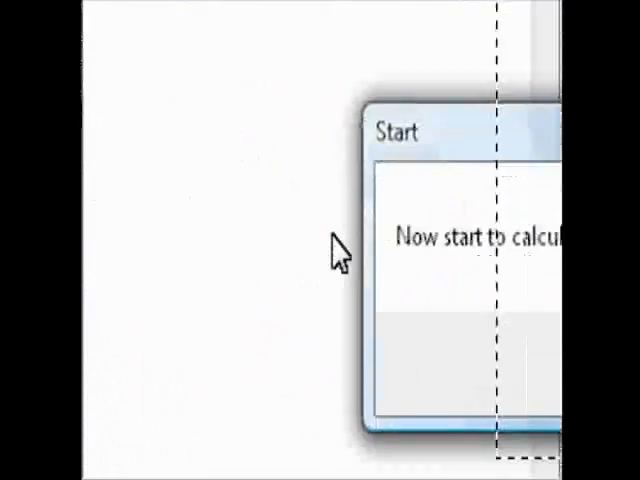